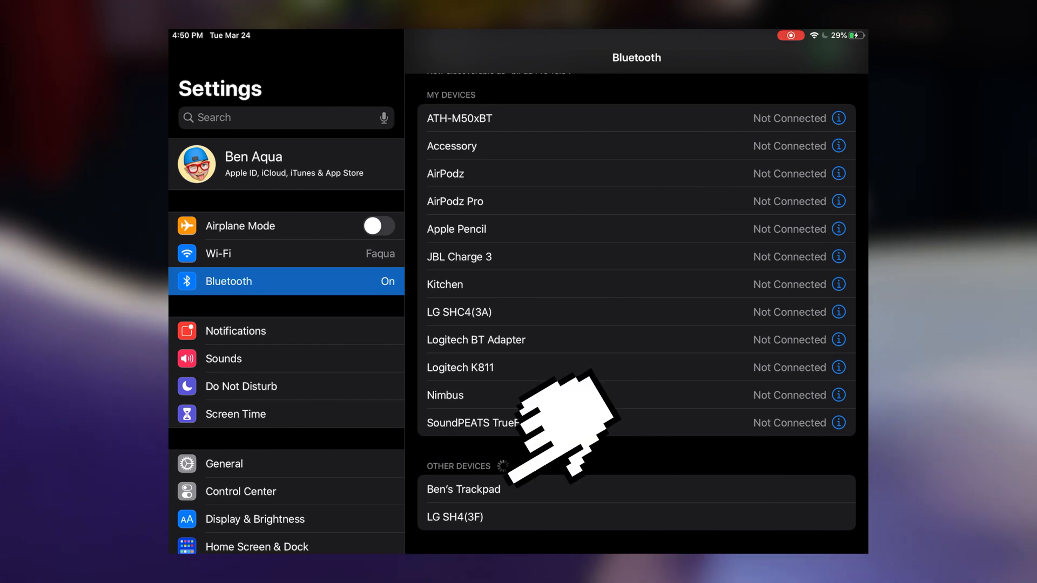
# Pair Ben's Trackpad from Other Devices and accept the Bluetooth pairing request
pyautogui.click(464, 489)
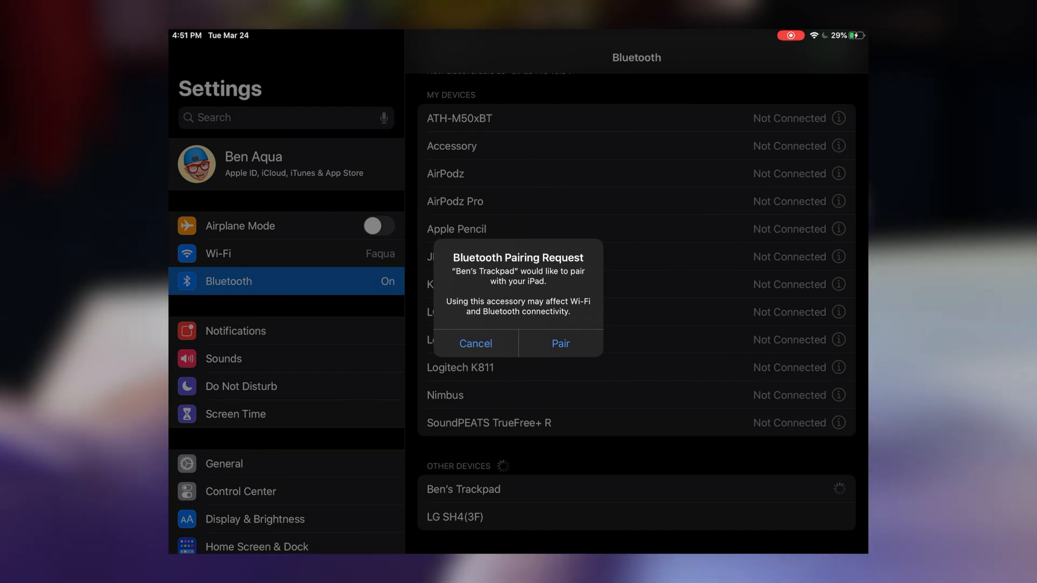
pyautogui.click(561, 343)
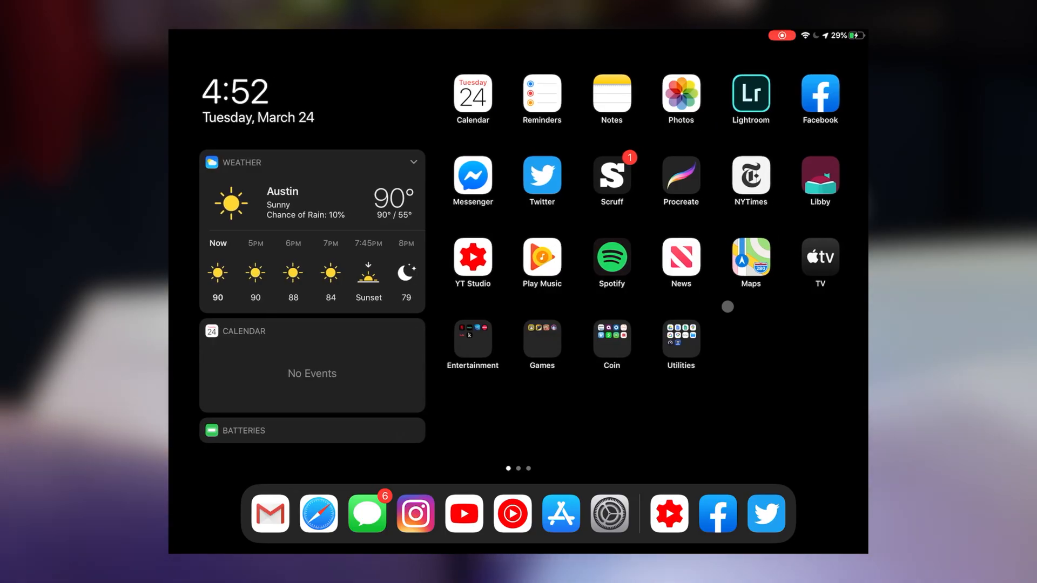
# Swipe the Home Screen to its second page of apps and back to the first
pyautogui.hscroll(-3)
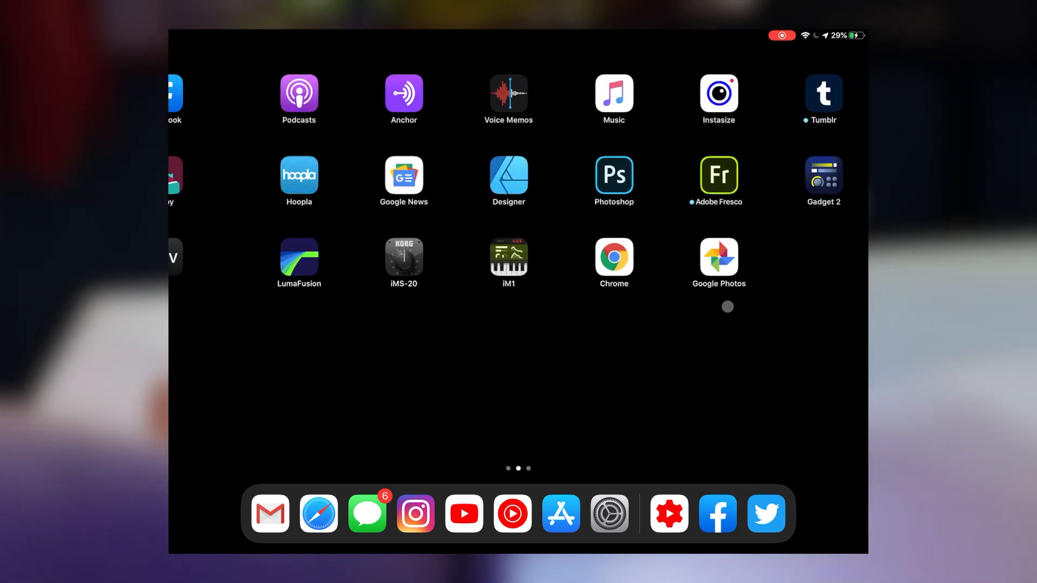
pyautogui.hscroll(3)
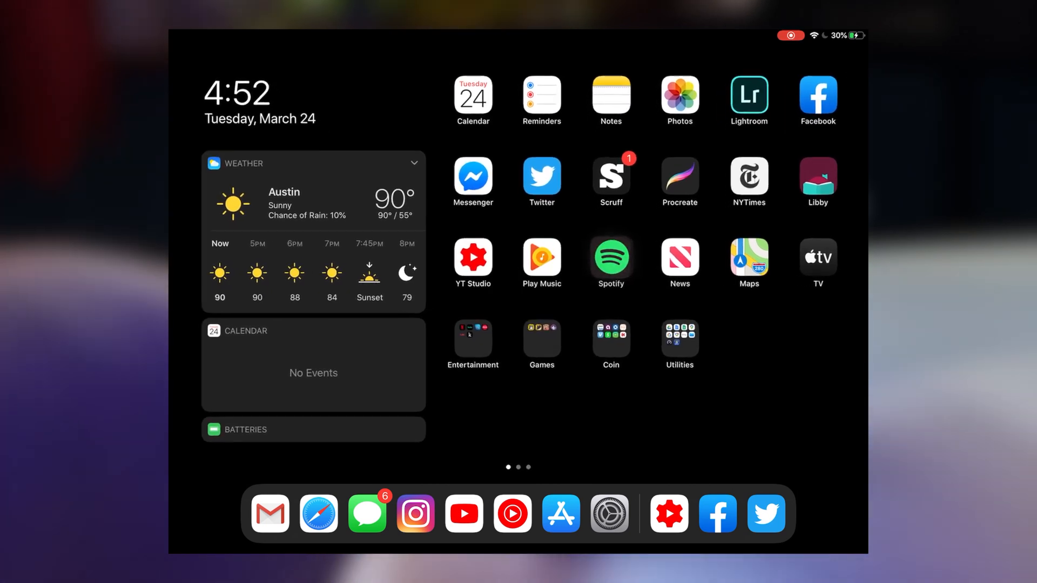
# Launch Spotify from the Home Screen and switch to Your Library's playlists
pyautogui.click(609, 257)
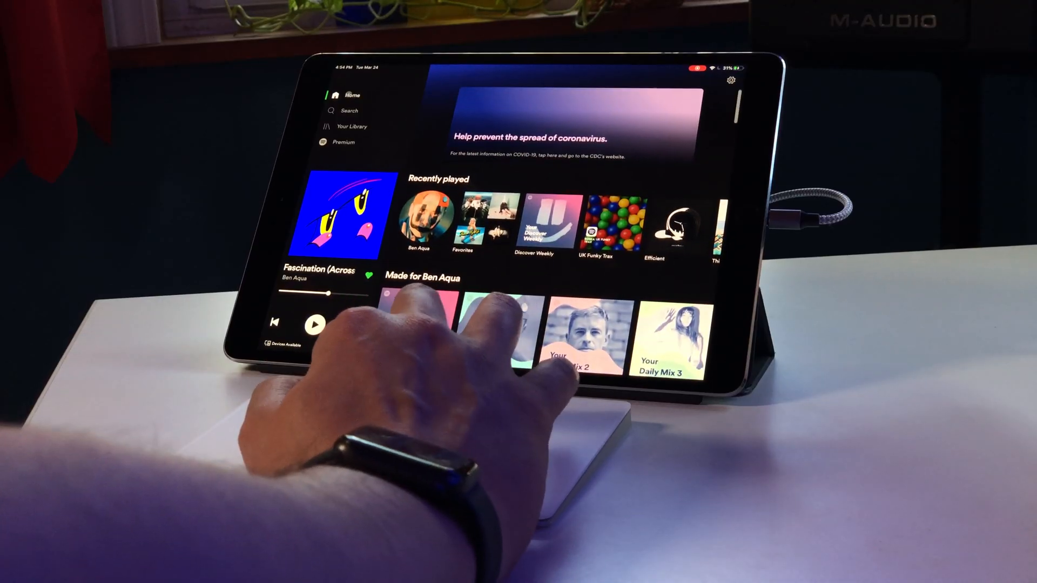
pyautogui.click(351, 126)
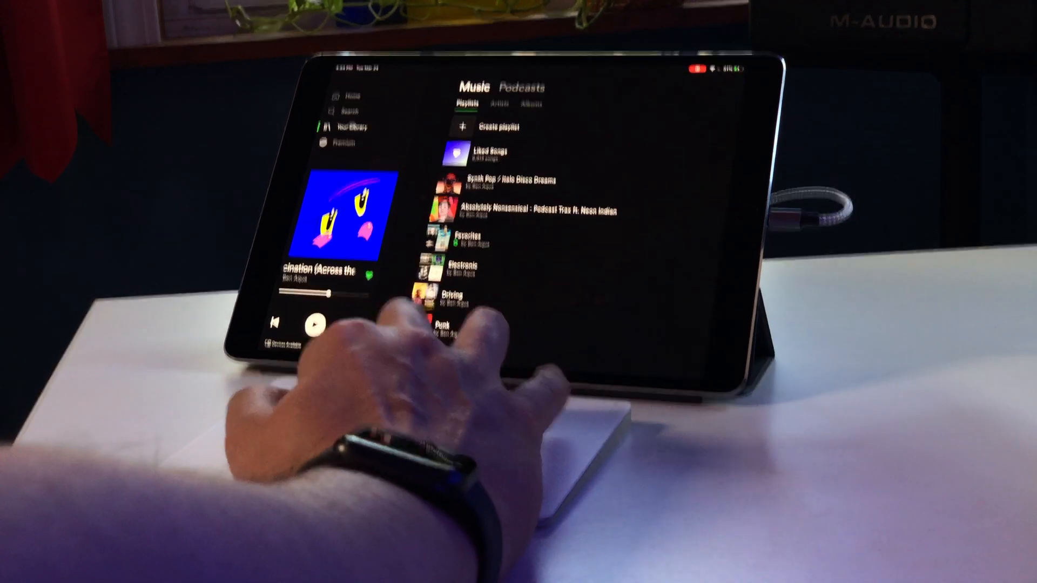